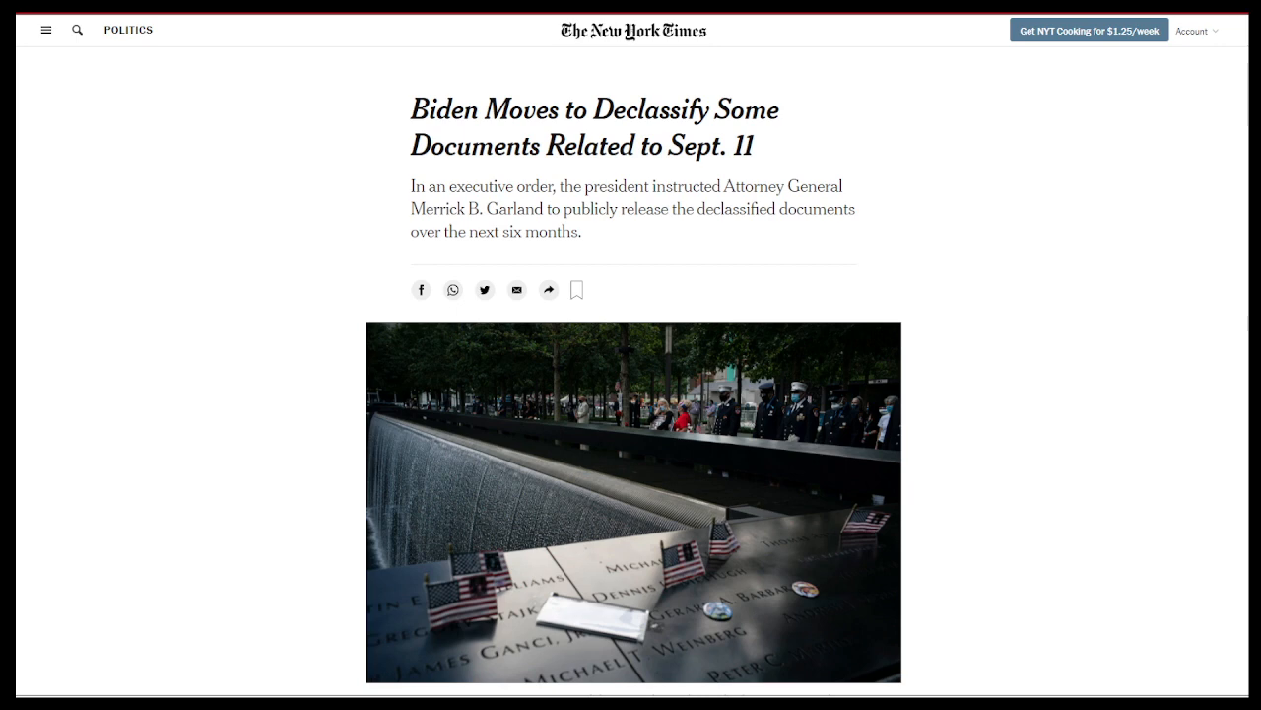
Scroll the NYT Sept. 11 documents article past the photo to its opening paragraphs
scroll("down", 3)
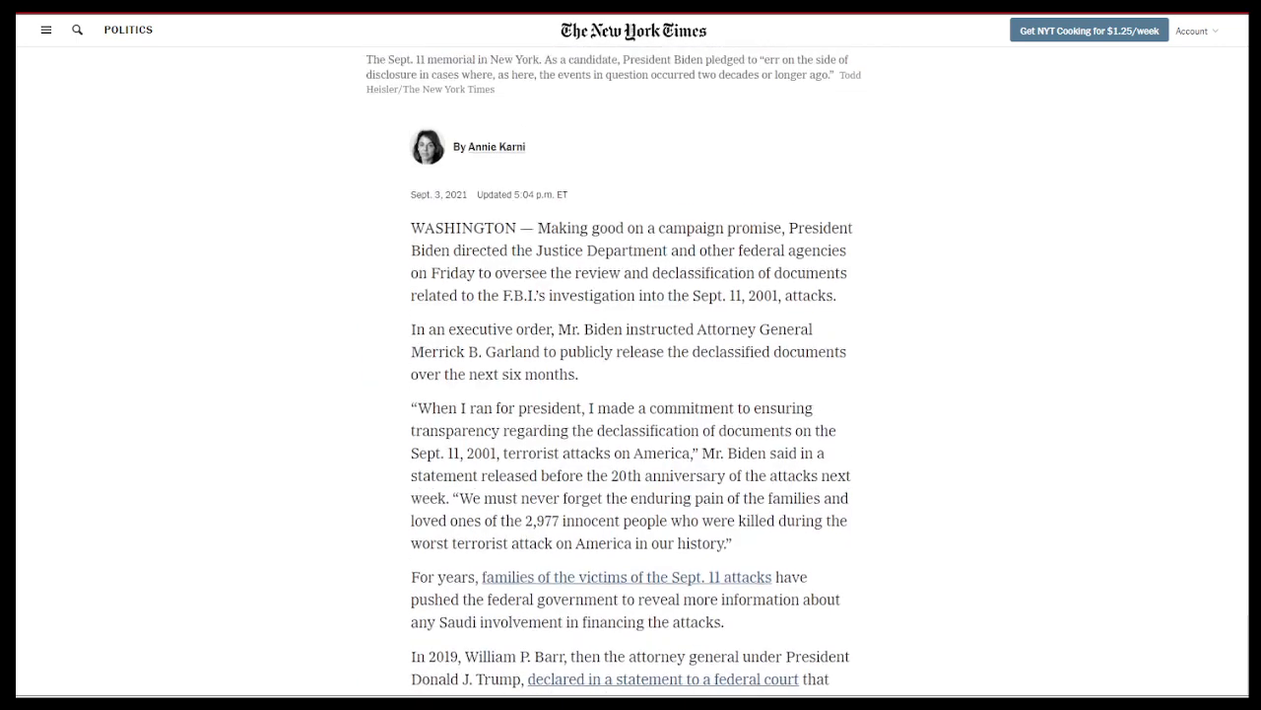
scroll("down", 3)
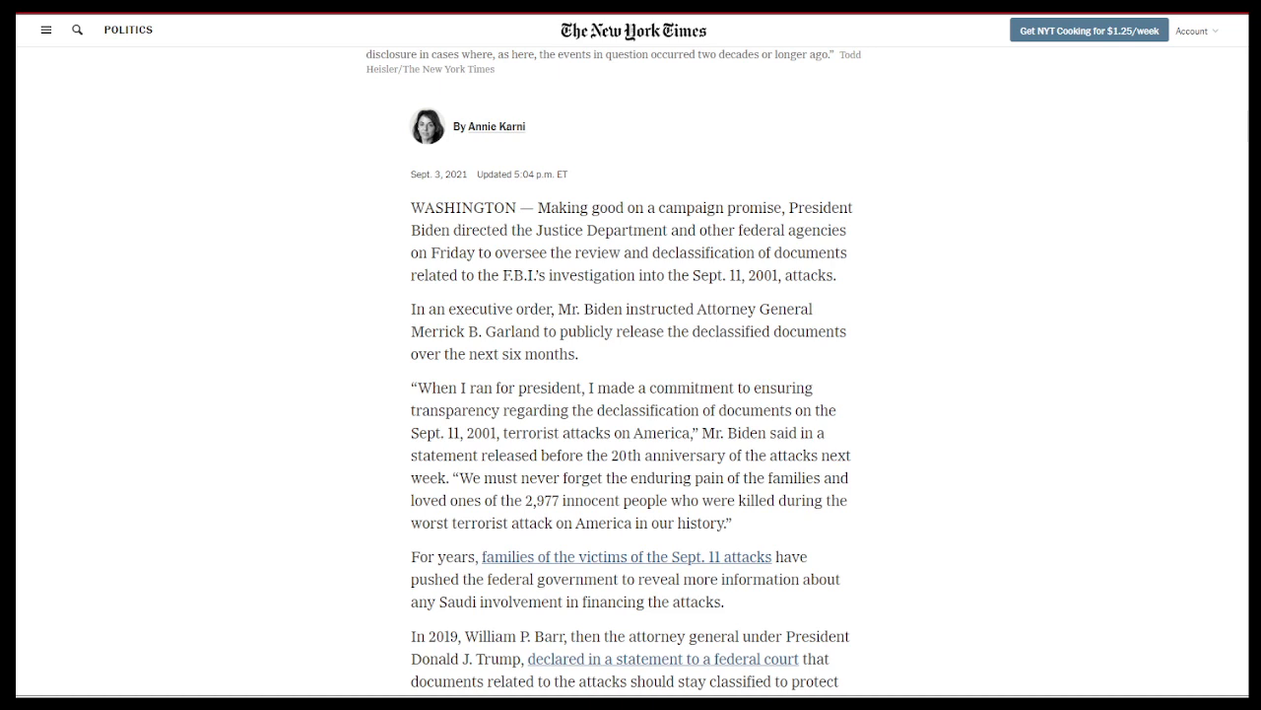
Scroll to the paragraphs on William P. Barr and the 1,800 people affected, then back to the headline
scroll("down", 3)
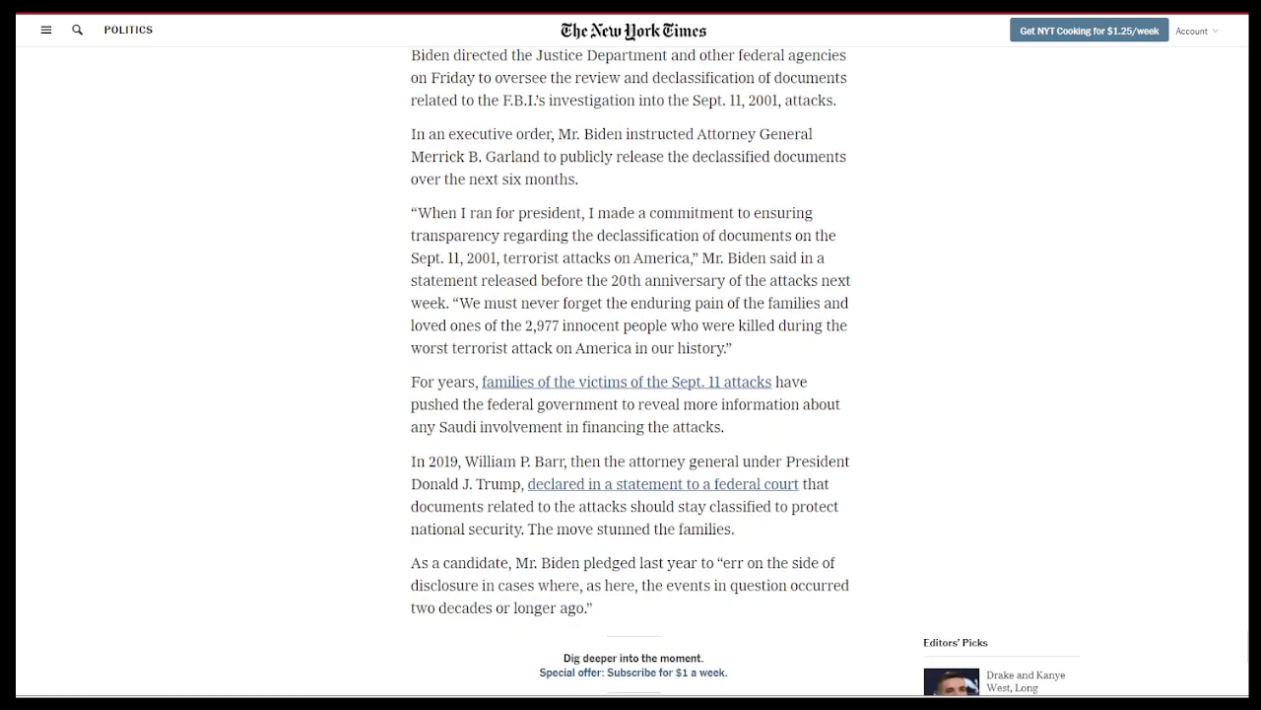
scroll("down", 3)
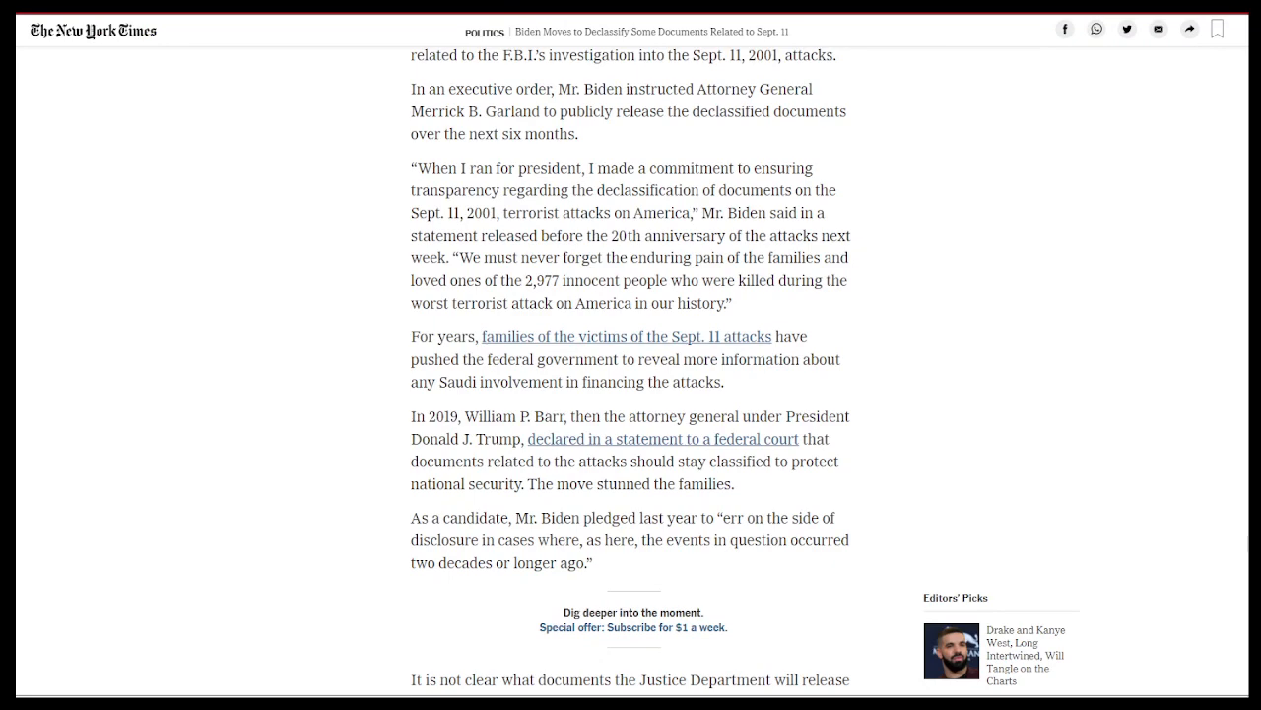
scroll("down", 3)
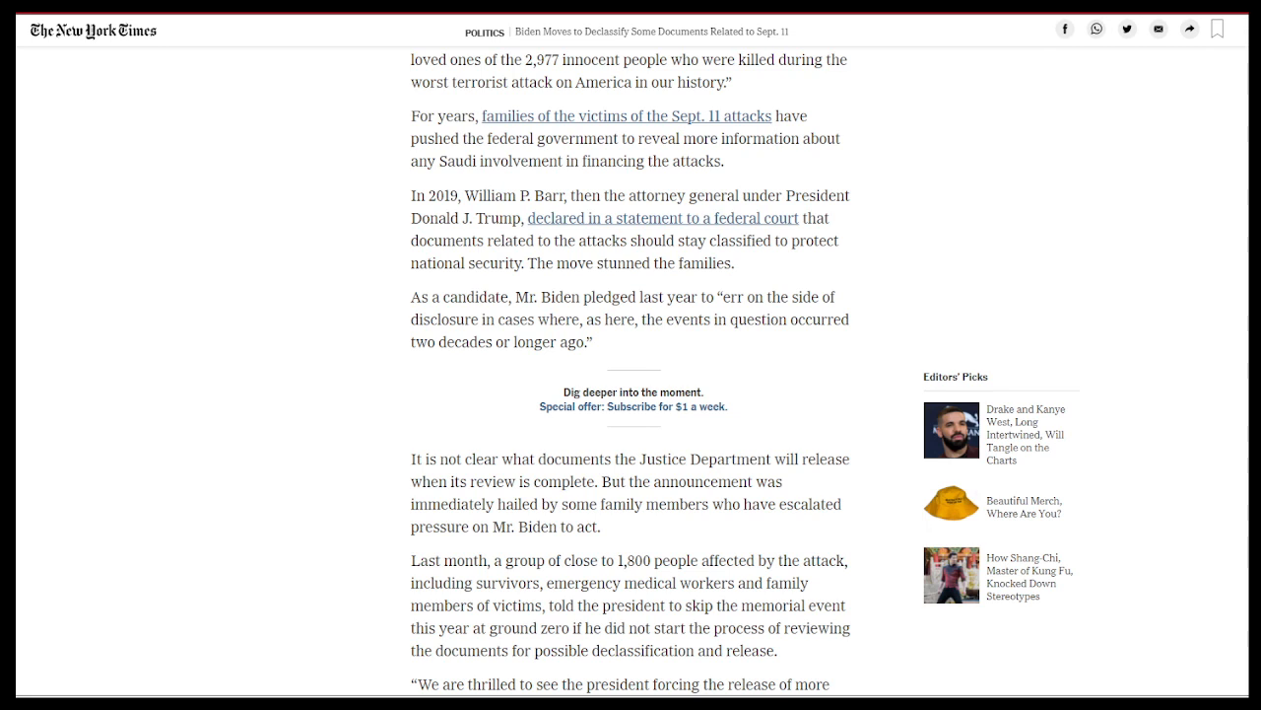
scroll("up", 3)
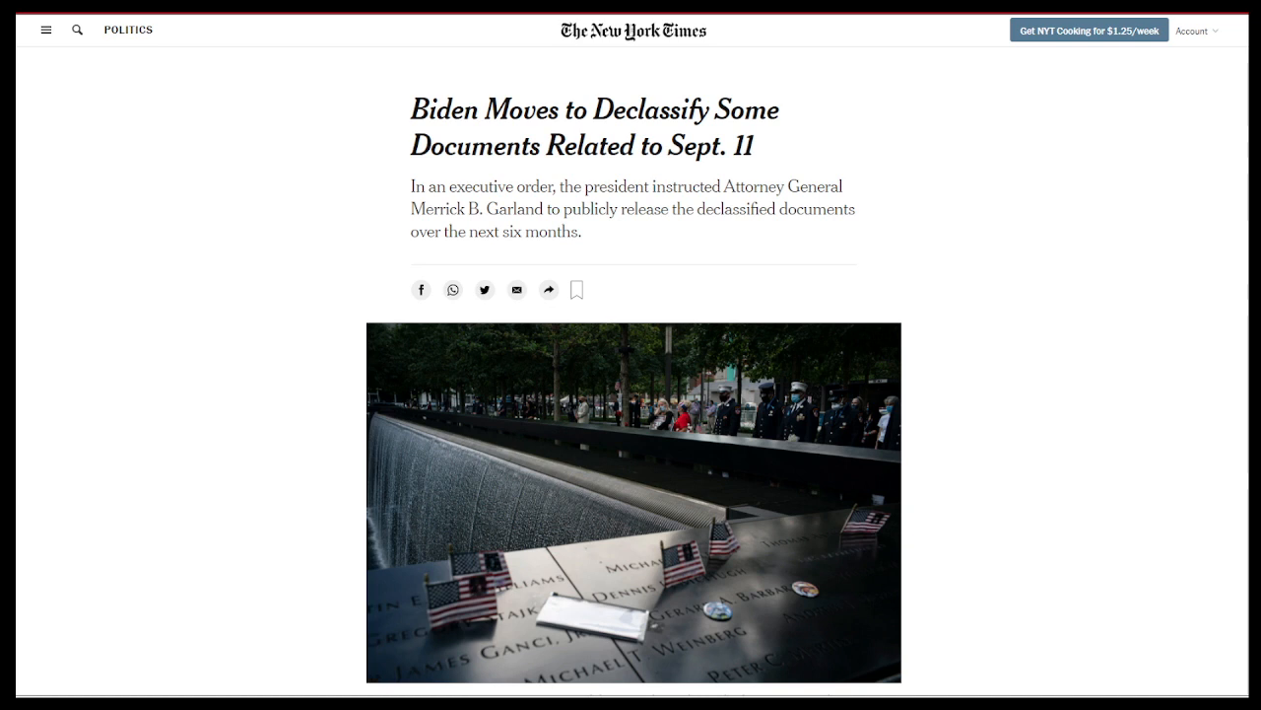
left_click_drag(410, 185, 582, 232)
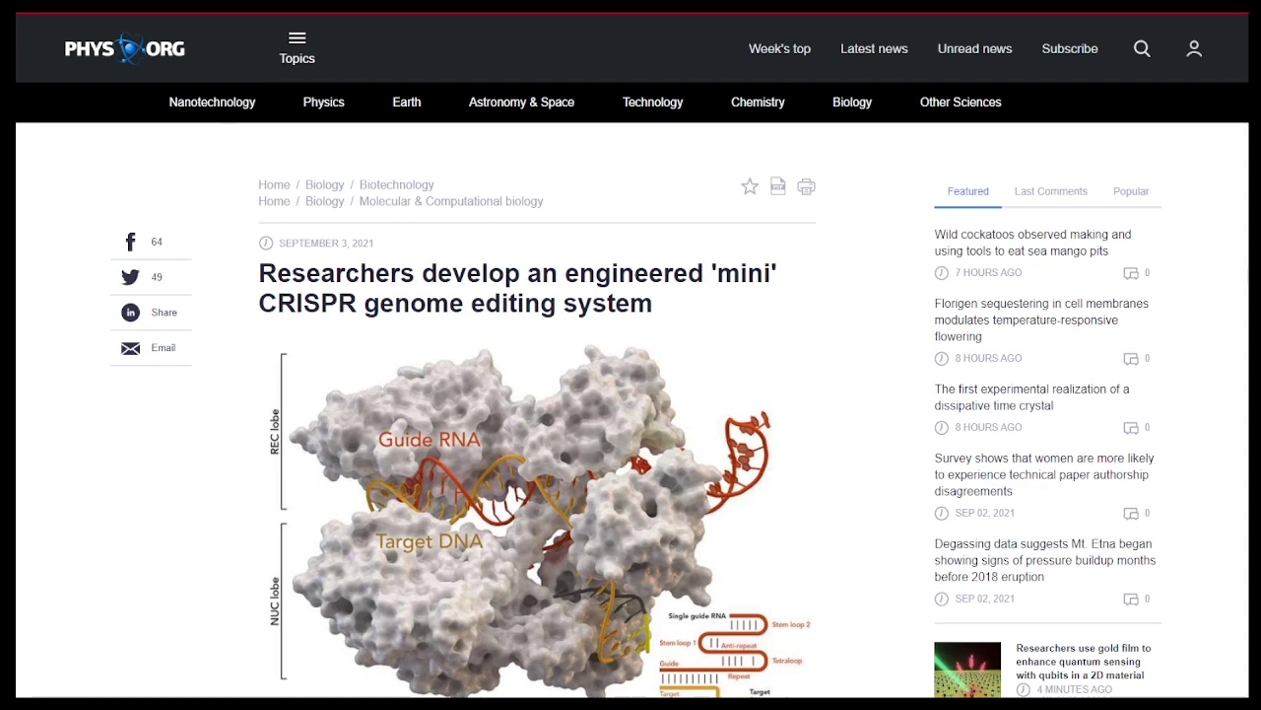
Scroll the phys.org article past the protein image to the CasMINI details and 'Persistent effort' section
scroll("down", 3)
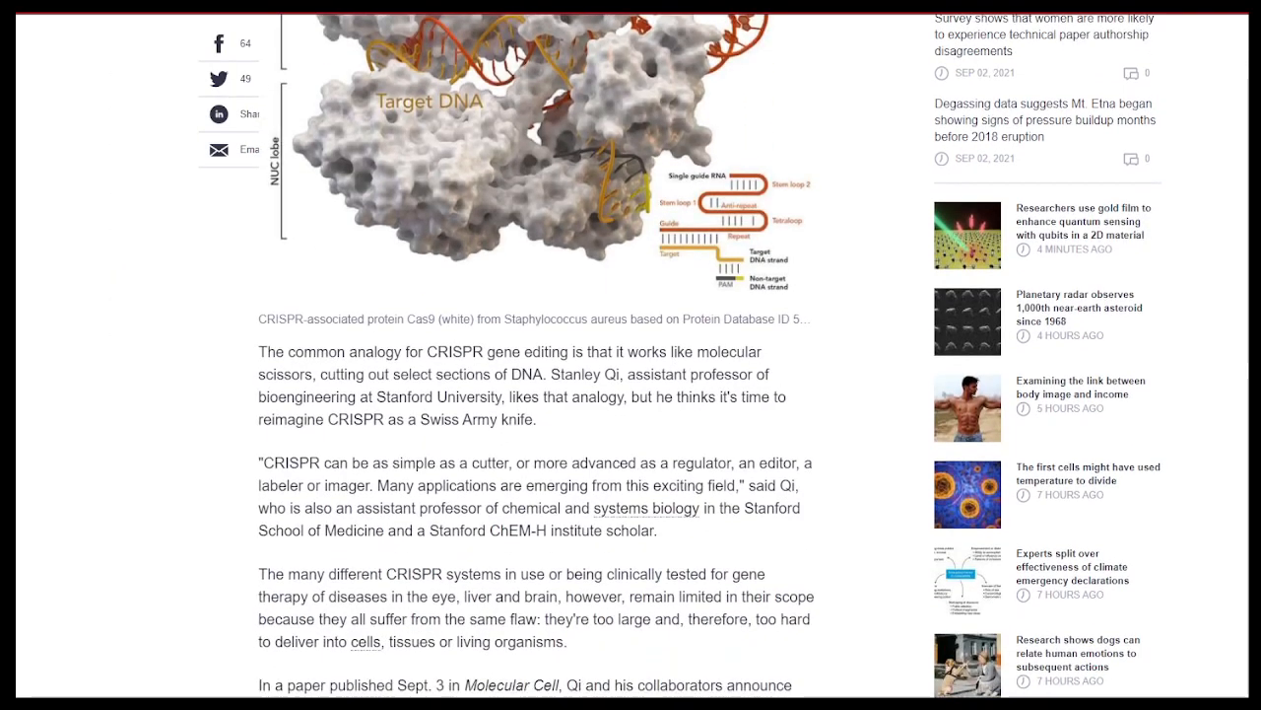
scroll("up", 3)
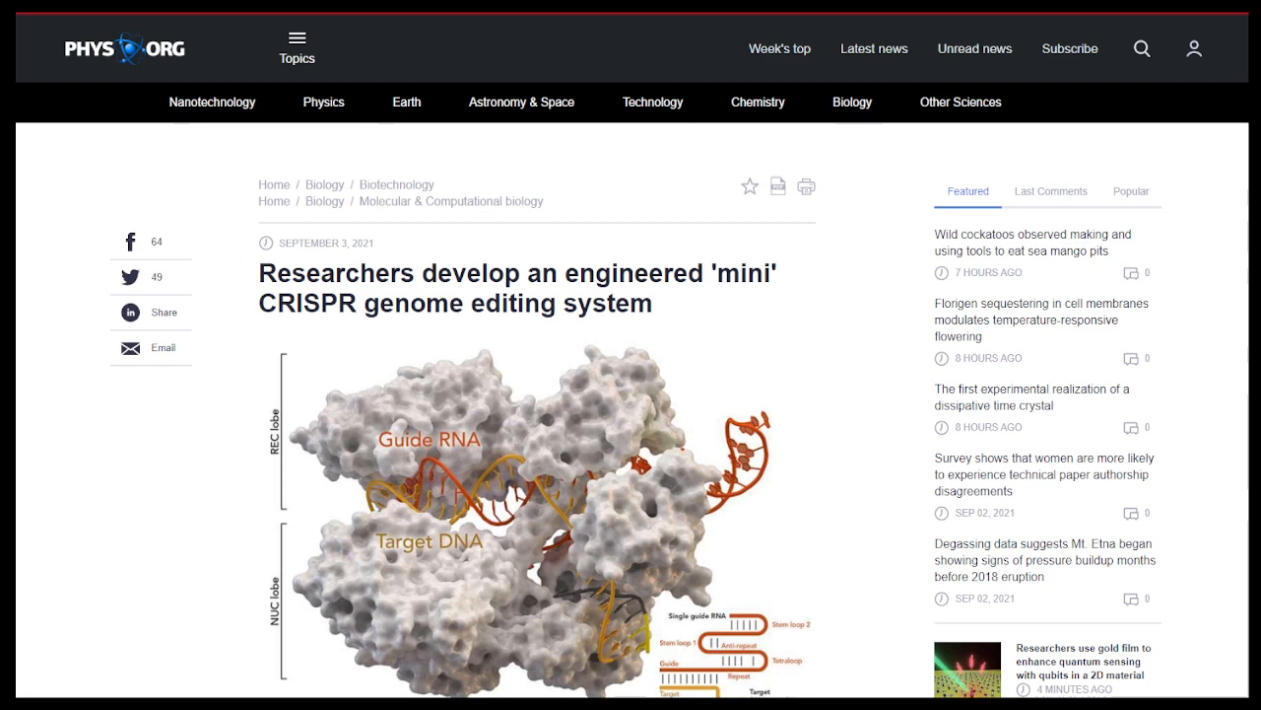
scroll("down", 3)
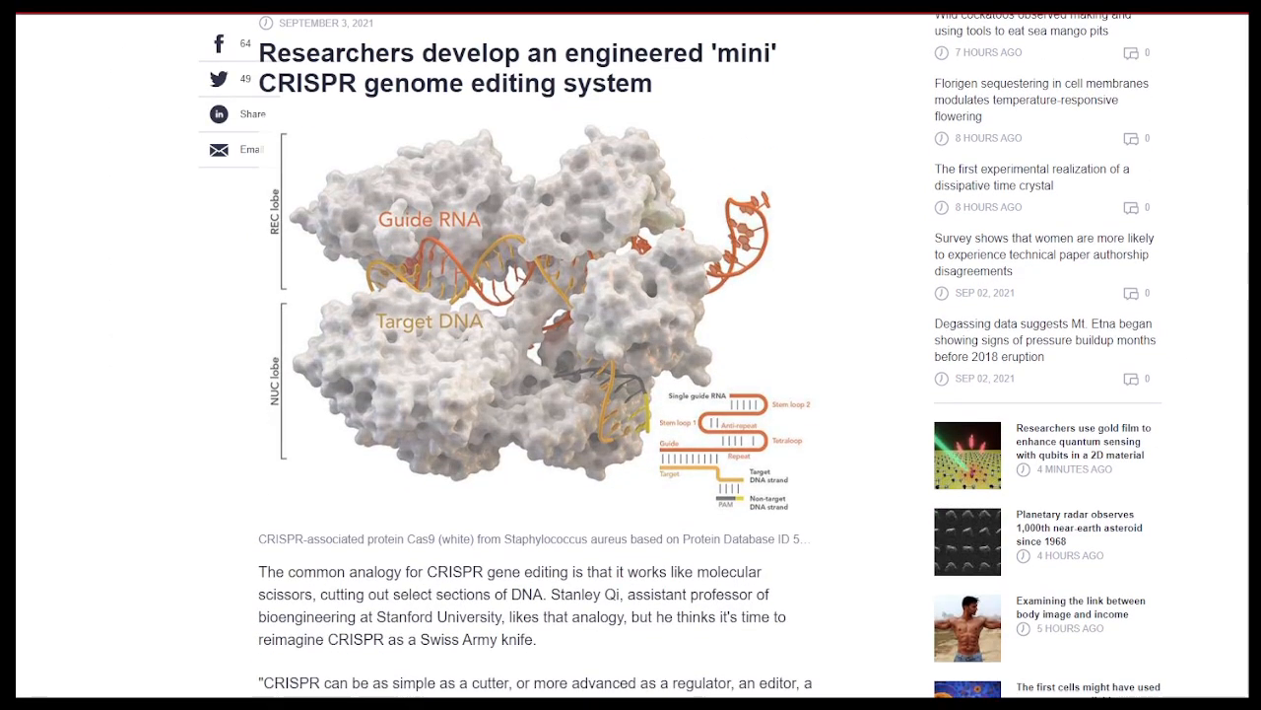
scroll("down", 3)
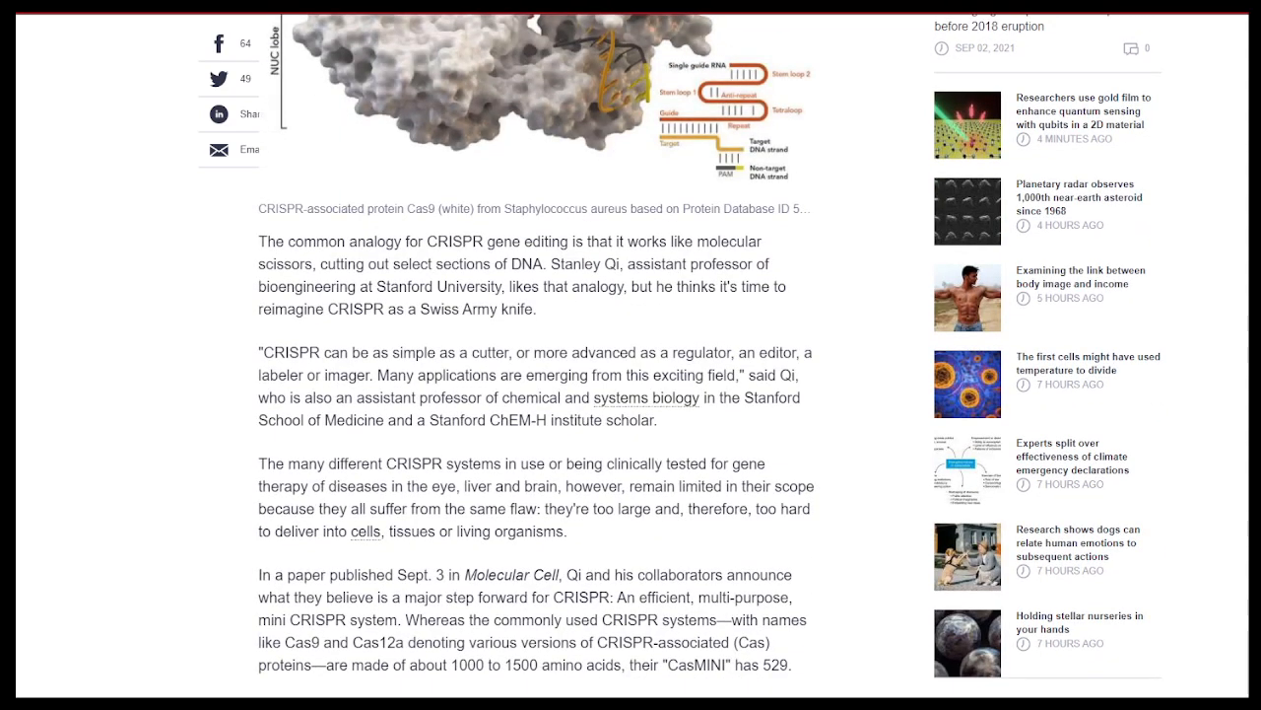
scroll("down", 3)
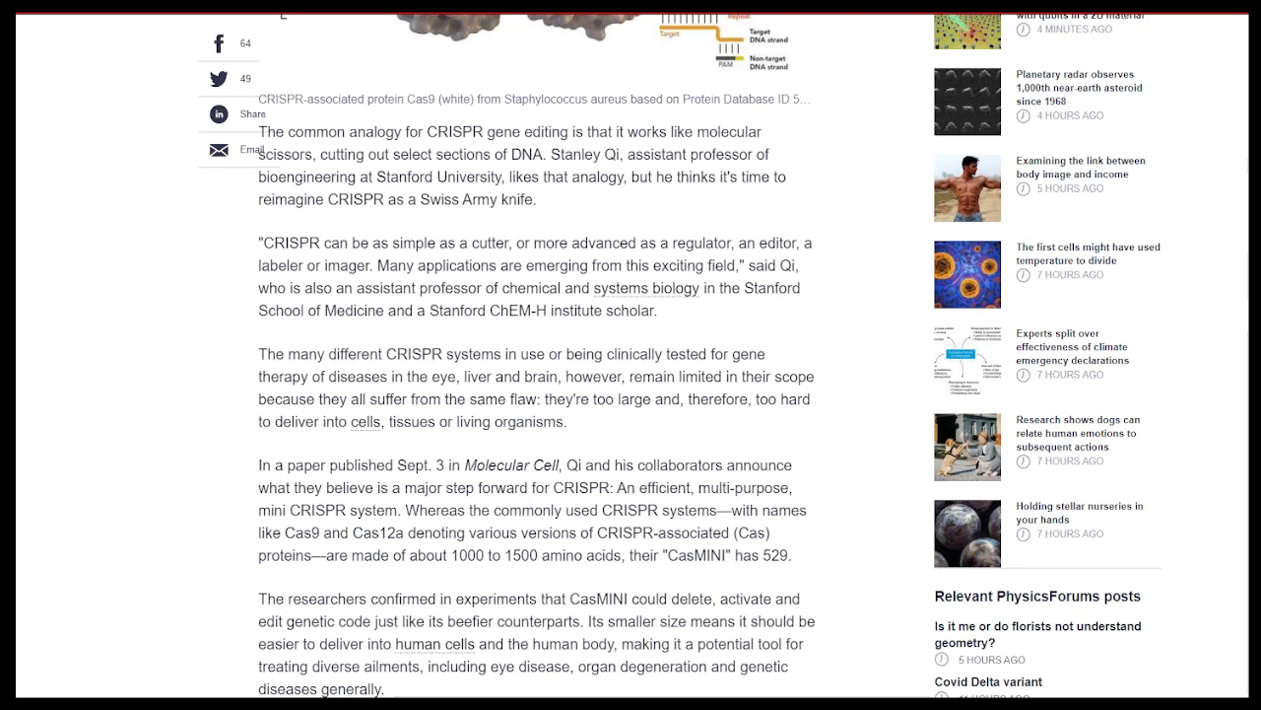
scroll("down", 3)
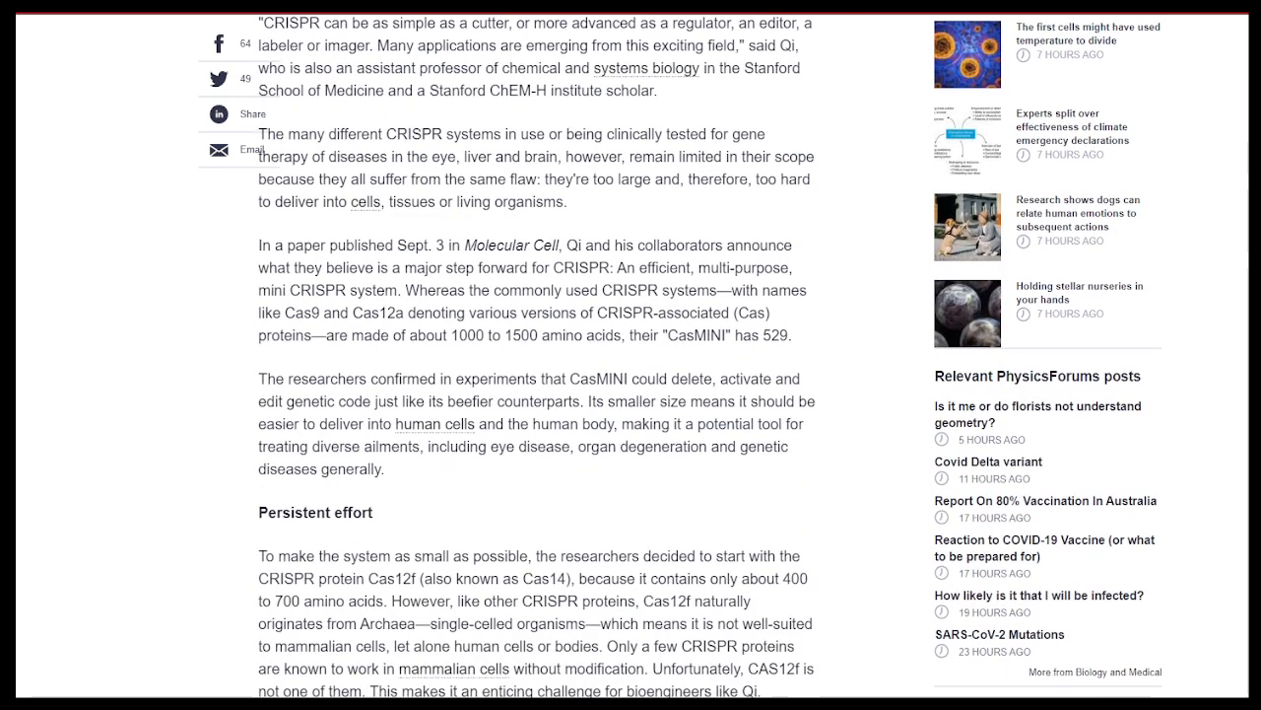